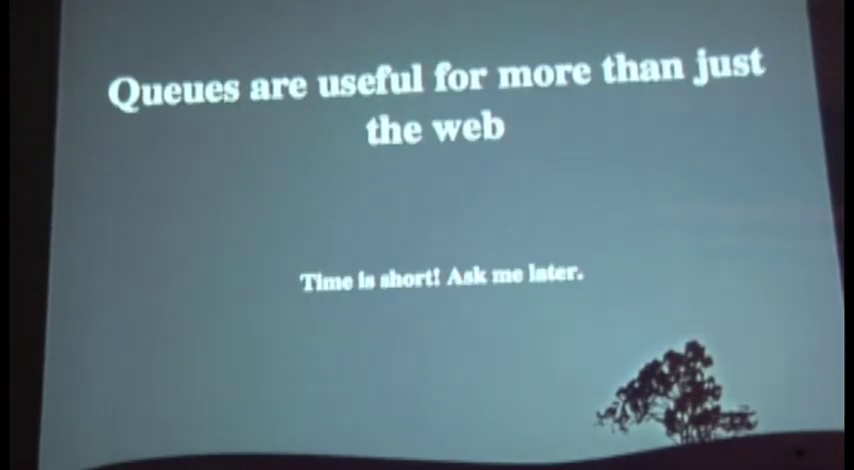
key(Right)
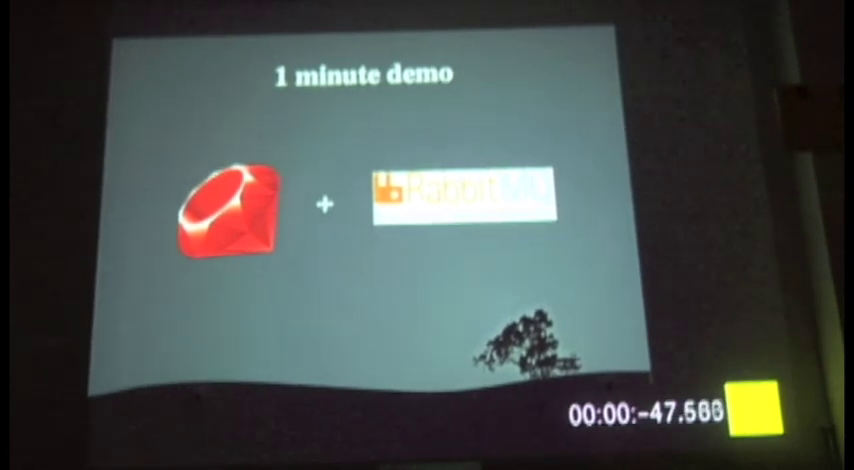